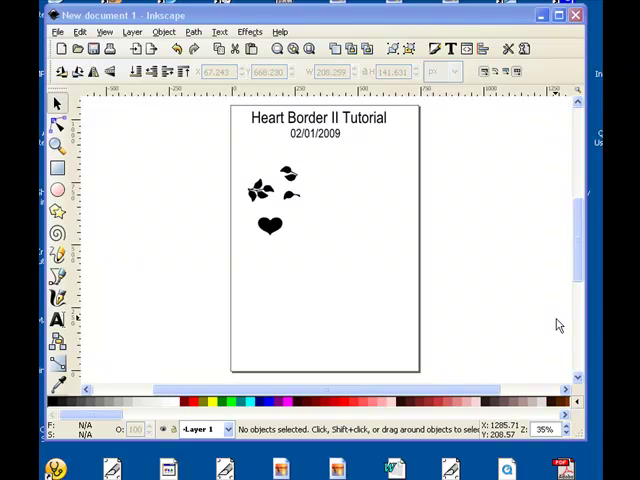
pyautogui.moveTo(528, 294)
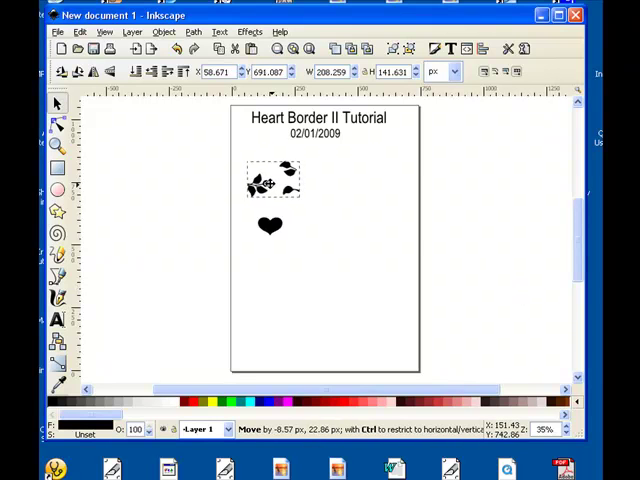
# Nudge the large leaf cluster slightly into place beneath the leaves
pyautogui.click(276, 180)
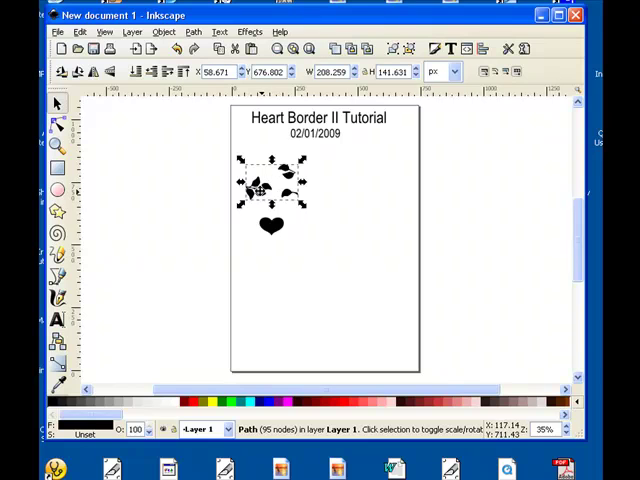
pyautogui.moveTo(272, 190); pyautogui.dragTo(270, 184)
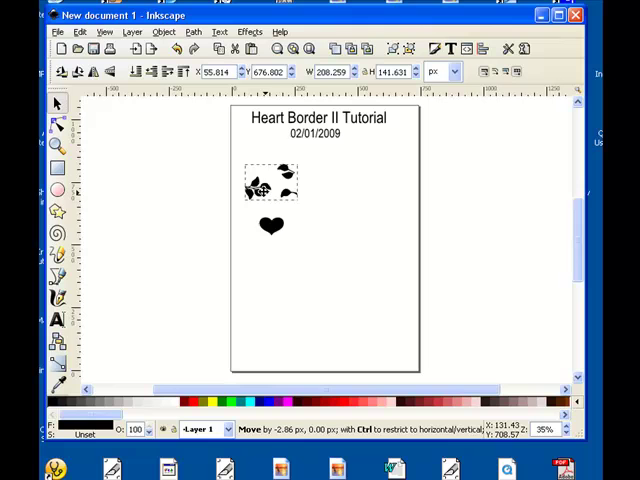
pyautogui.click(270, 184)
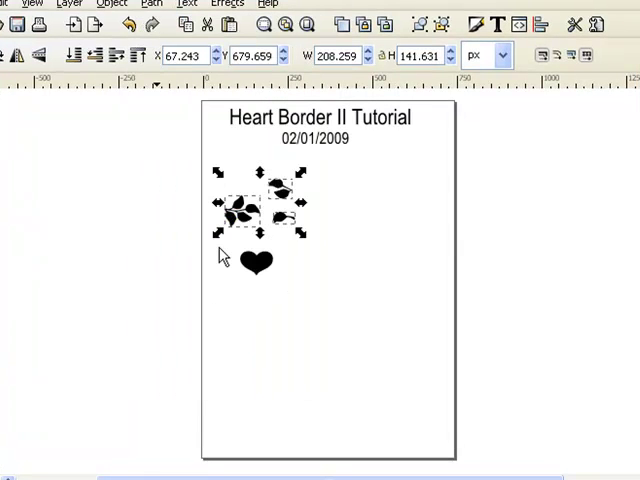
pyautogui.moveTo(318, 232)
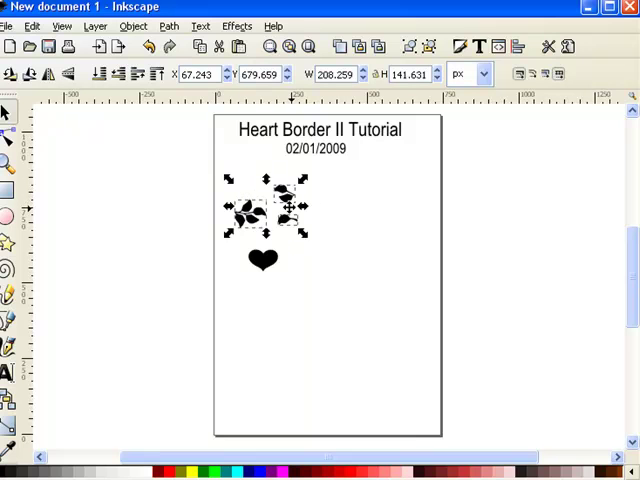
pyautogui.moveTo(336, 272)
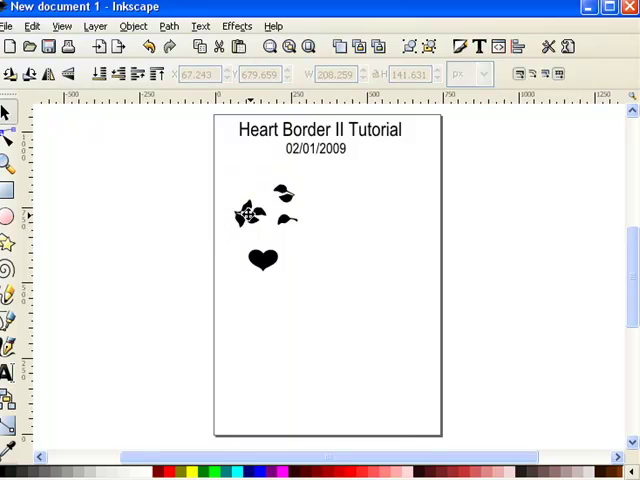
# Shift the small single leaf, then select the black heart and nudge it downward
pyautogui.click(250, 216)
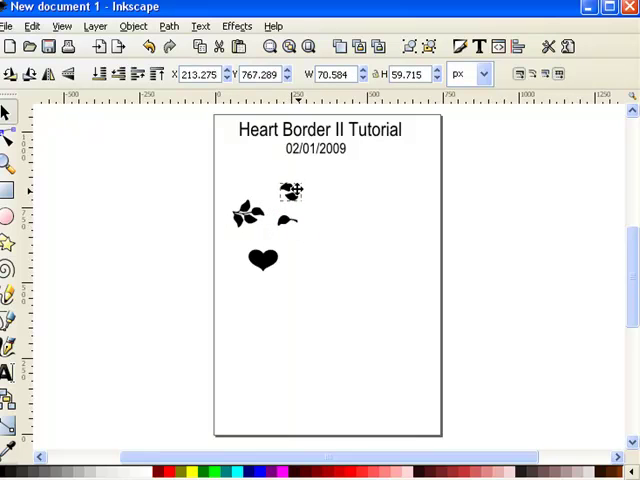
pyautogui.moveTo(292, 192); pyautogui.dragTo(284, 200)
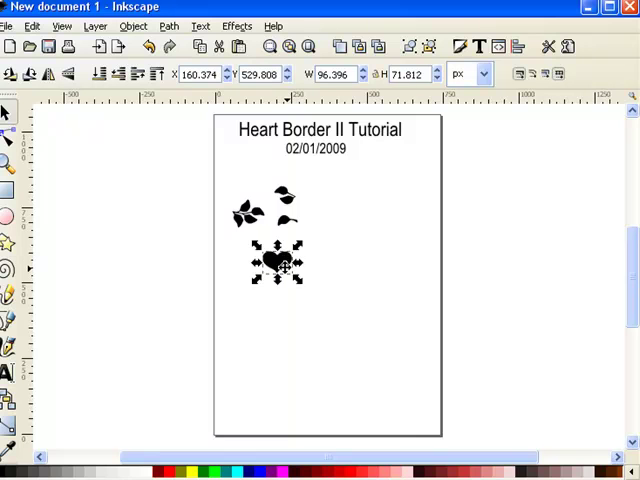
pyautogui.click(278, 264)
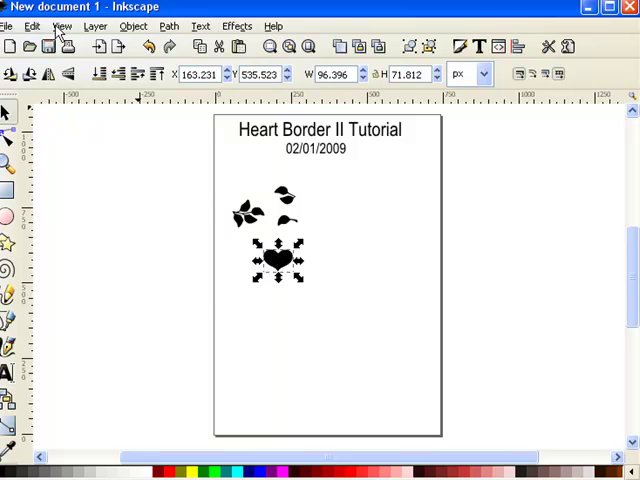
pyautogui.click(62, 26)
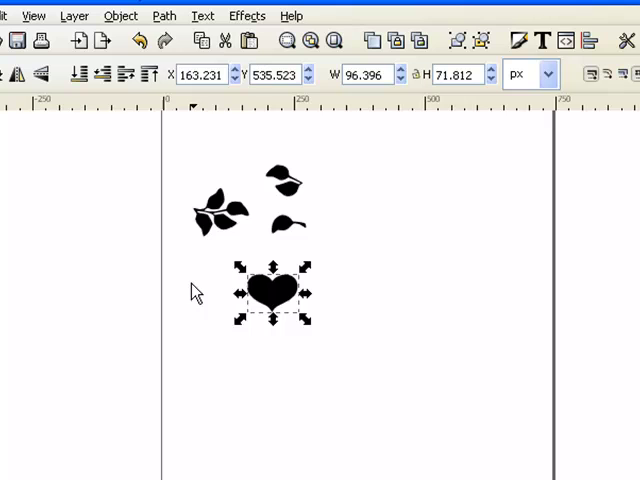
# Zoom in, raise the black heart slightly and select the large leaf cluster
pyautogui.click(32, 16)
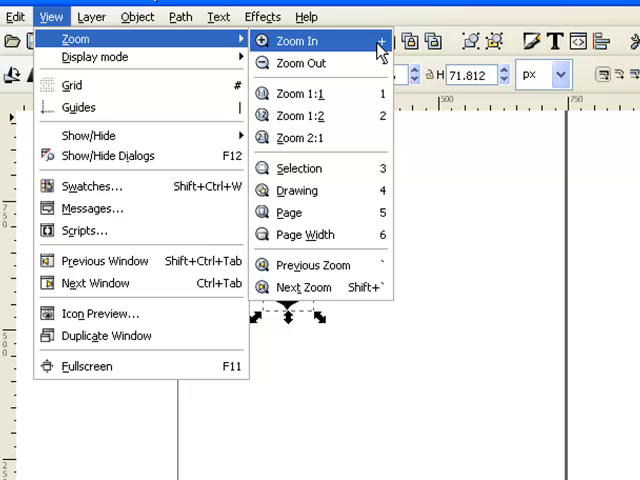
pyautogui.moveTo(344, 56)
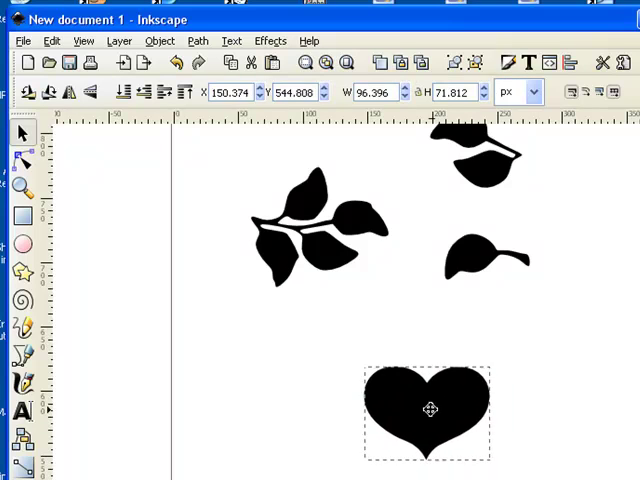
pyautogui.moveTo(430, 408); pyautogui.dragTo(408, 390)
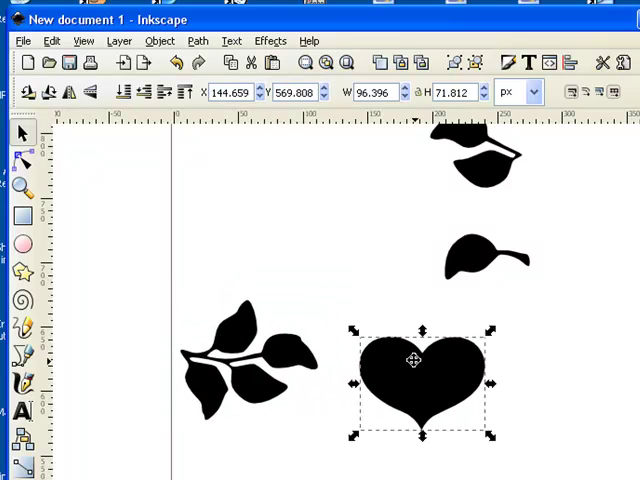
pyautogui.click(250, 360)
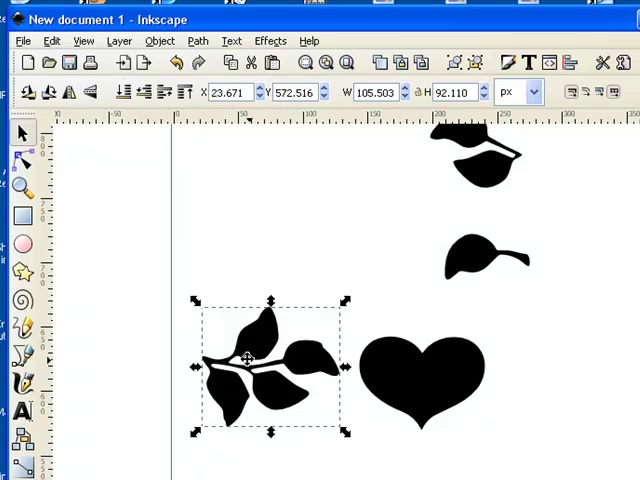
# Copy the leaf cluster, paste it and place the copy right of the heart
pyautogui.moveTo(270, 364); pyautogui.dragTo(548, 380)
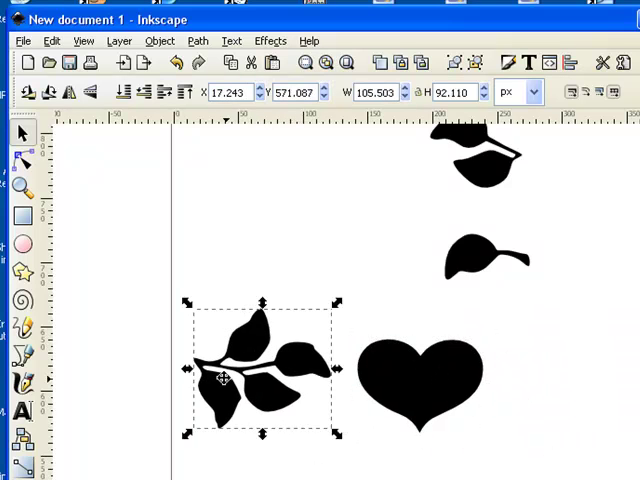
pyautogui.moveTo(252, 350)
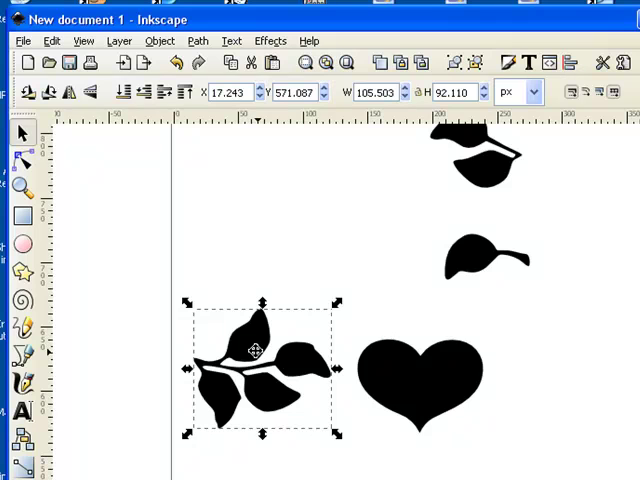
pyautogui.rightClick(256, 350)
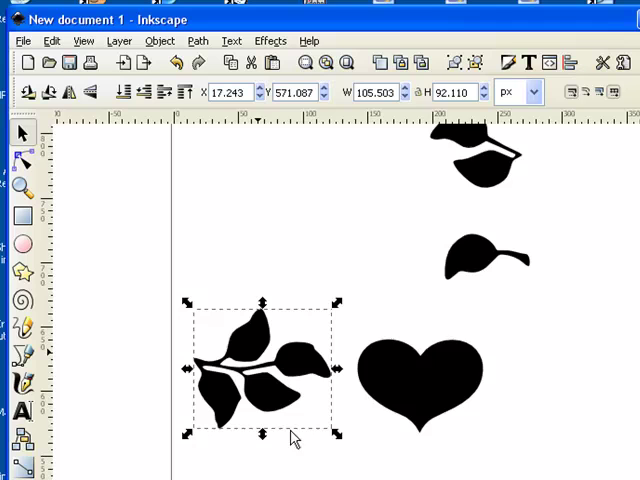
pyautogui.moveTo(556, 360)
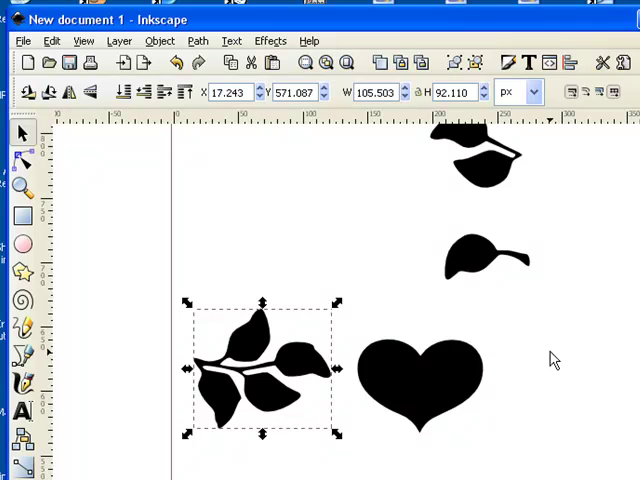
pyautogui.rightClick(556, 360)
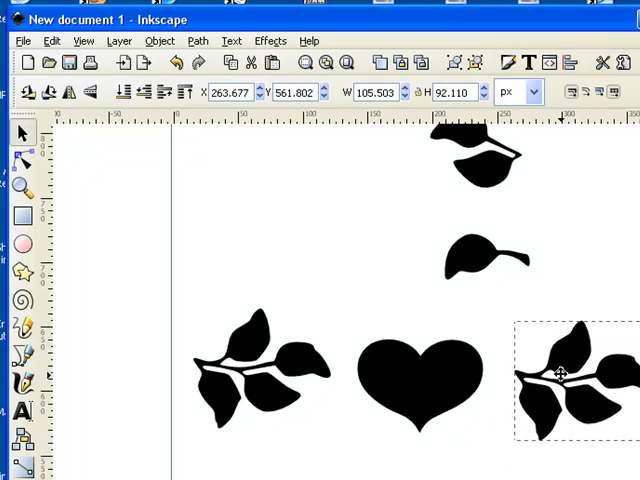
pyautogui.moveTo(564, 376); pyautogui.dragTo(292, 216)
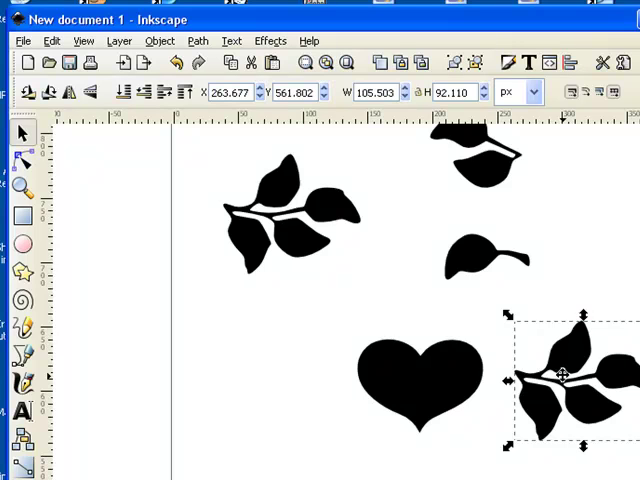
pyautogui.moveTo(50, 92)
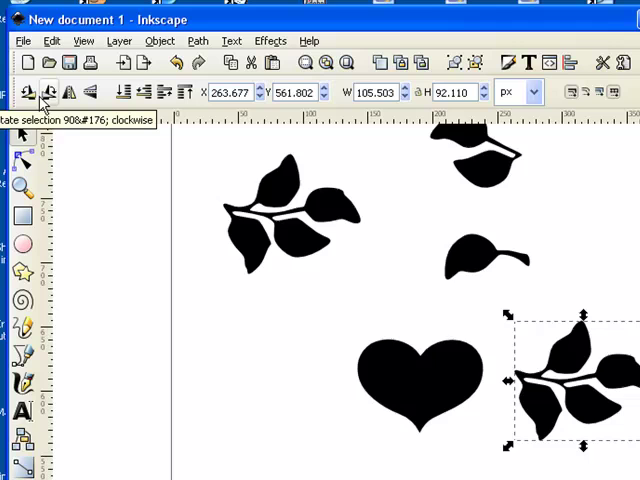
pyautogui.moveTo(90, 92)
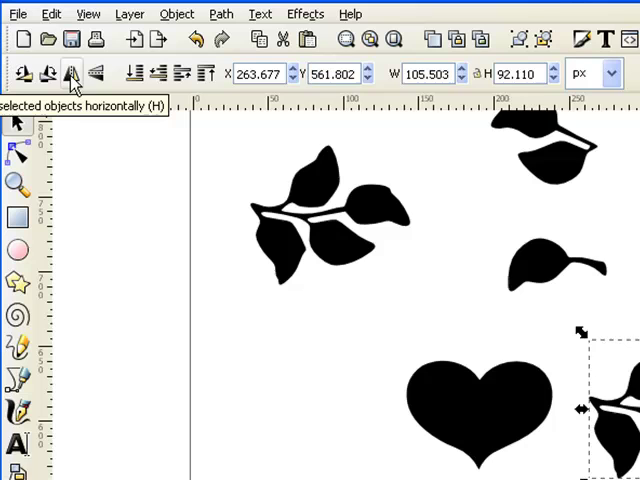
pyautogui.moveTo(96, 72)
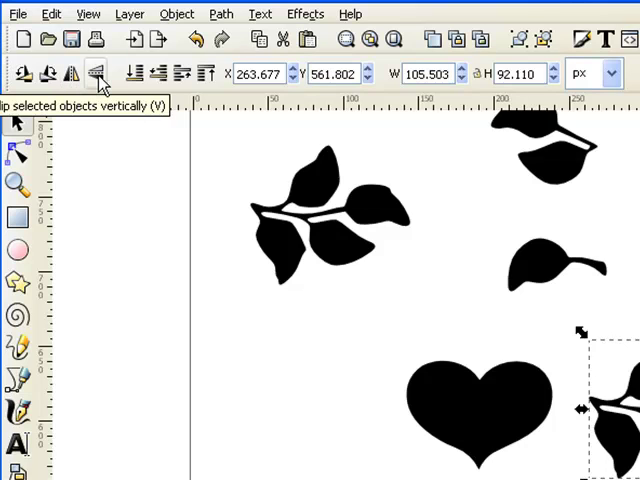
# Mirror the copied leaf cluster horizontally and fit it against the heart's left side
pyautogui.click(104, 76)
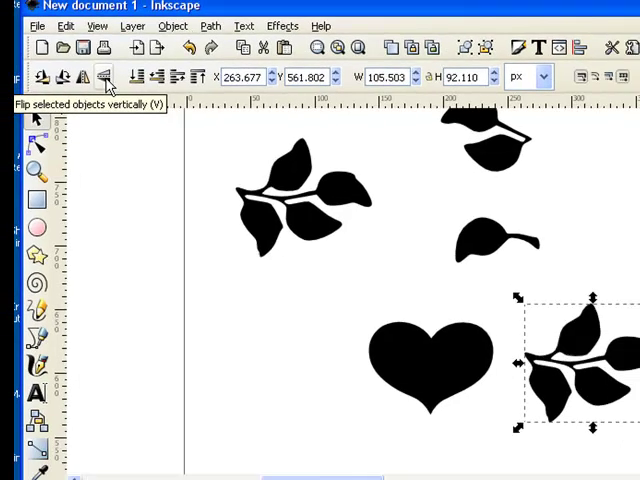
pyautogui.click(92, 78)
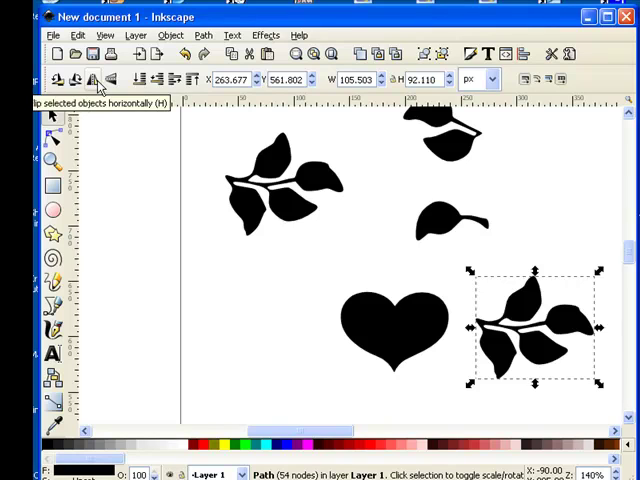
pyautogui.moveTo(512, 302)
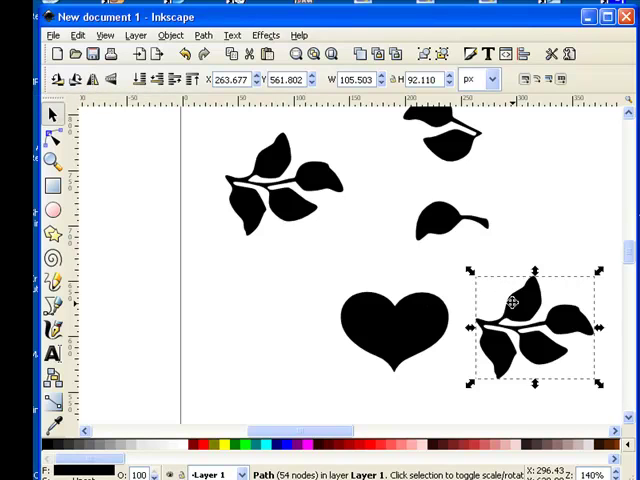
pyautogui.moveTo(136, 120)
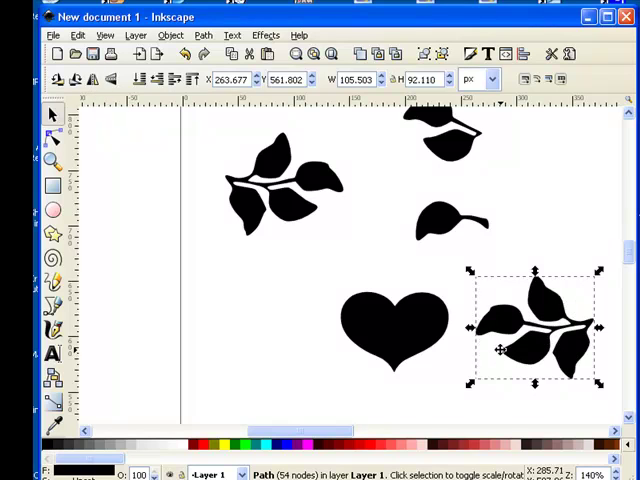
pyautogui.moveTo(536, 324); pyautogui.dragTo(310, 320)
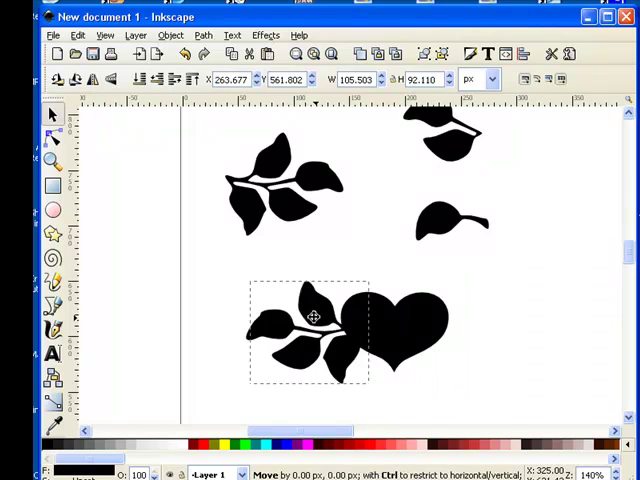
pyautogui.moveTo(312, 318); pyautogui.dragTo(280, 322)
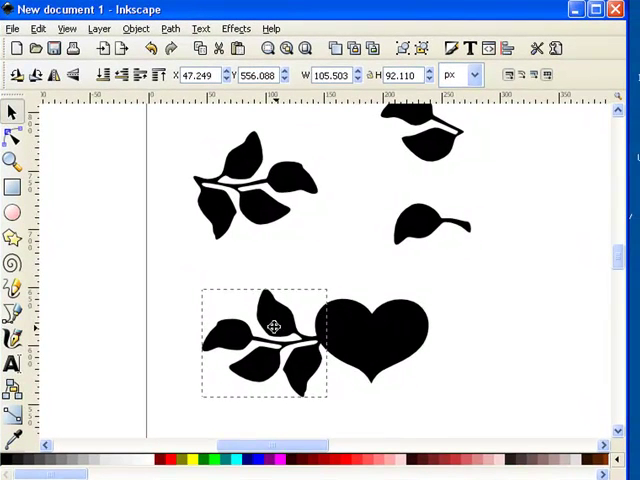
# Switch the cluster to rotate handles, then select a spare single leaf
pyautogui.click(270, 340)
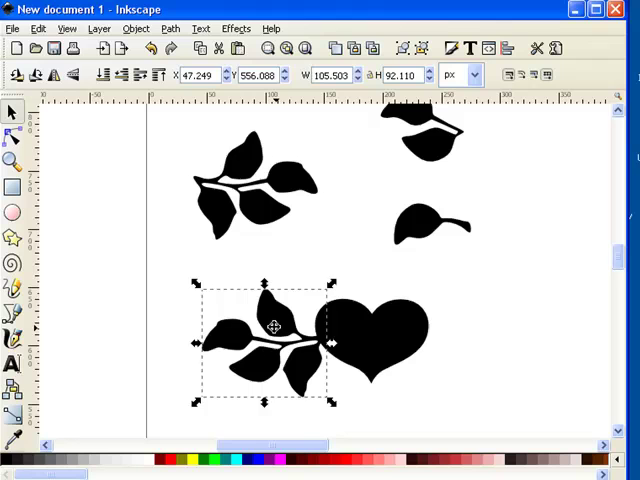
pyautogui.click(472, 304)
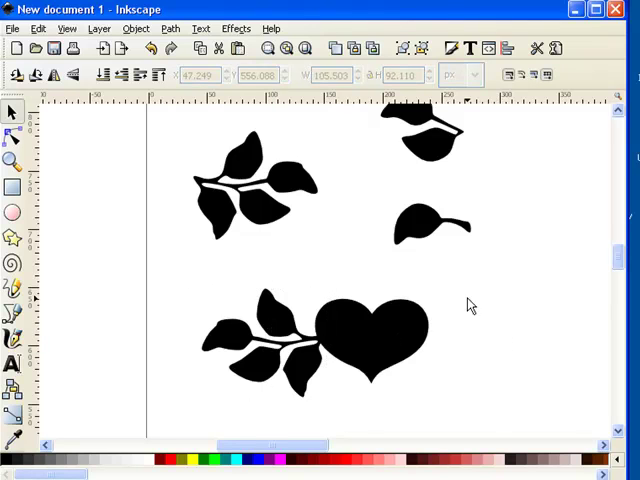
pyautogui.moveTo(308, 246)
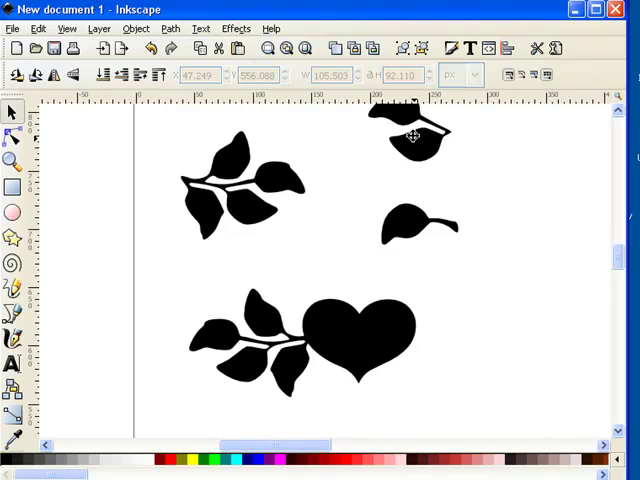
# Move a single leaf beside the two-leaf stem and rotate it to a new angle
pyautogui.moveTo(410, 136); pyautogui.dragTo(476, 310)
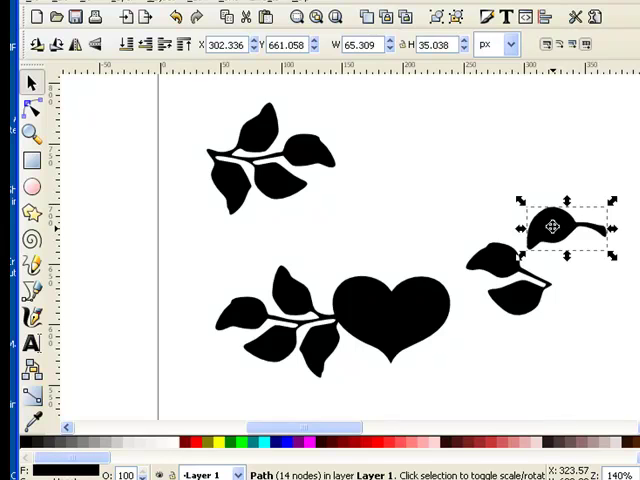
pyautogui.click(552, 226)
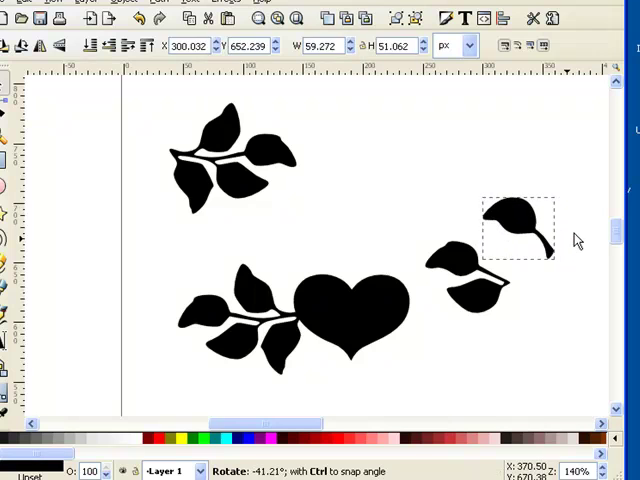
pyautogui.moveTo(520, 230); pyautogui.dragTo(516, 222)
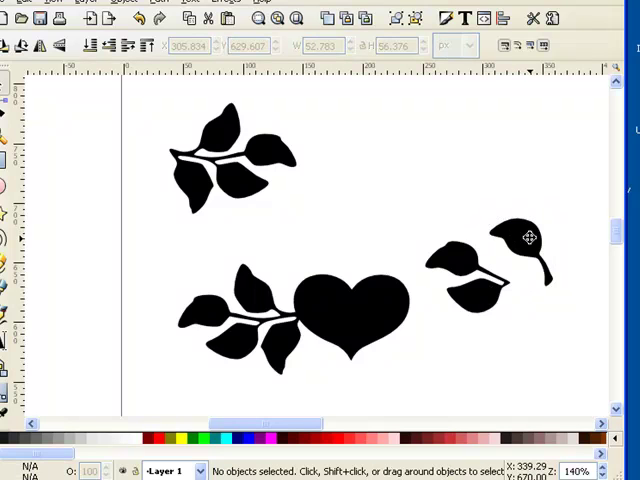
# Finish rotating the leaf onto the stem tip and select the two-leaf stem piece
pyautogui.click(520, 236)
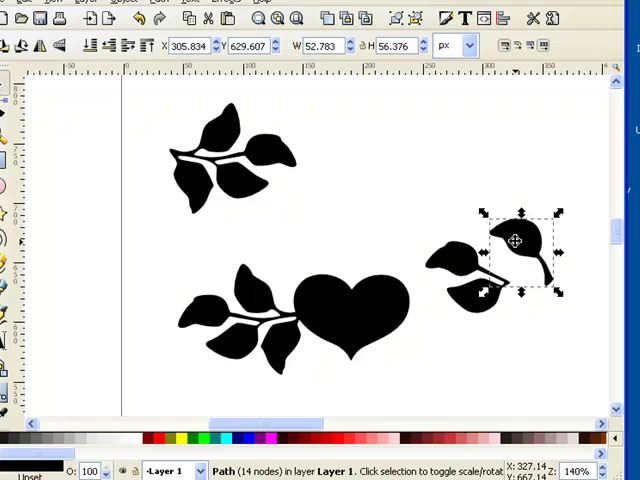
pyautogui.moveTo(10, 38)
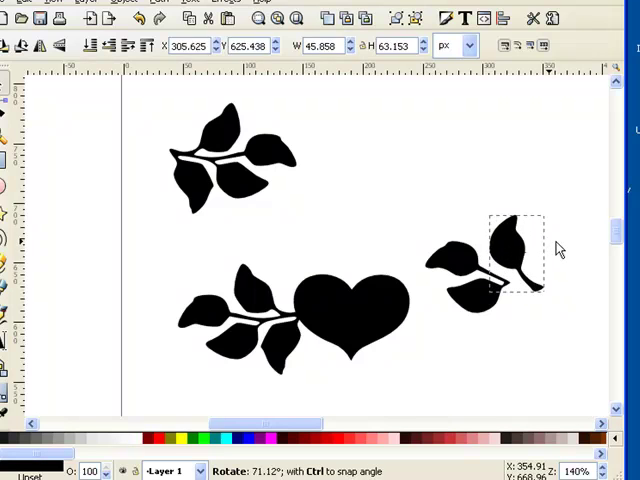
pyautogui.click(512, 254)
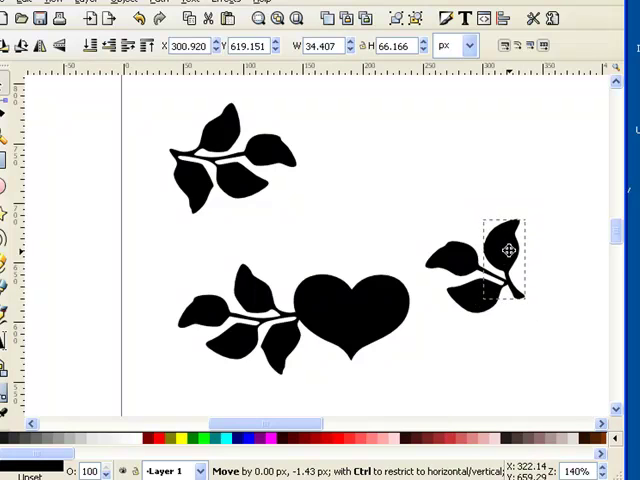
pyautogui.click(414, 216)
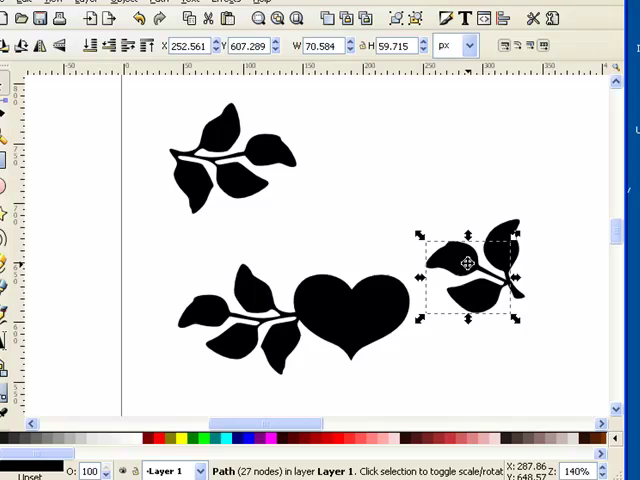
pyautogui.moveTo(544, 240)
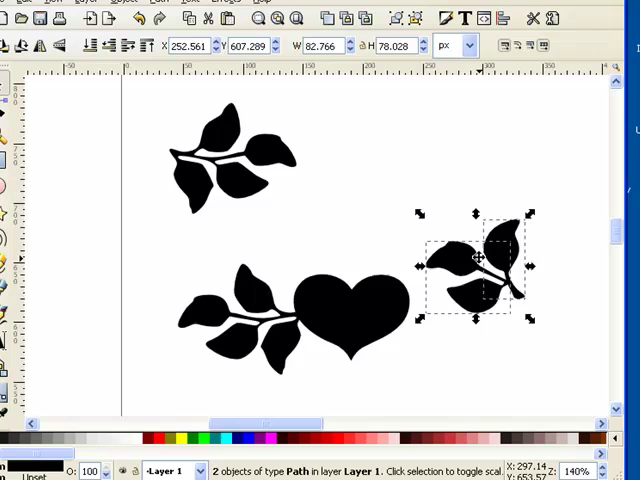
pyautogui.moveTo(476, 258)
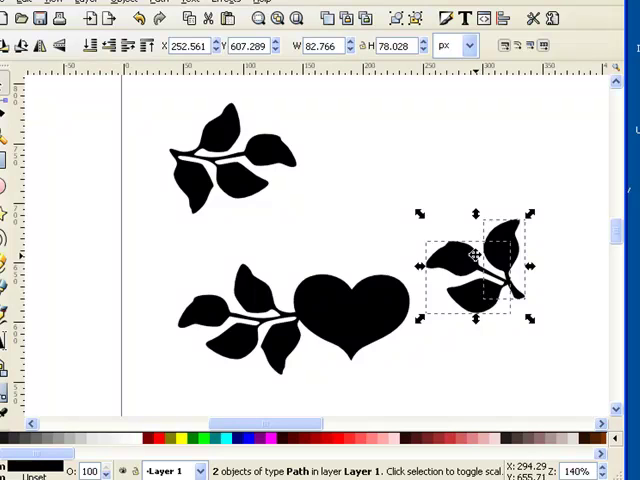
pyautogui.moveTo(508, 336)
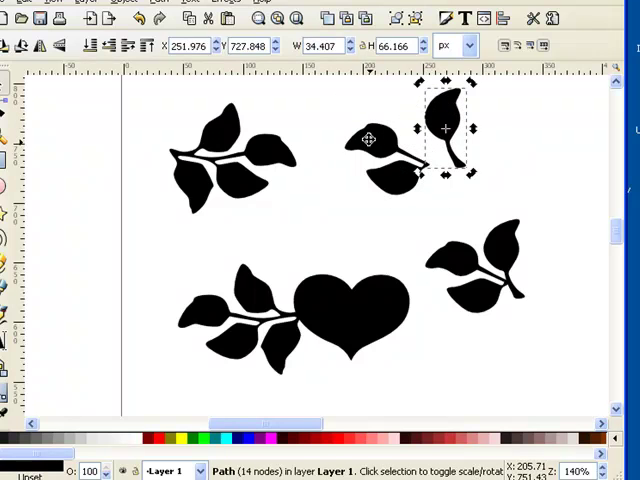
# Park a spare leaf up top, select the whole three-leaf cluster and flip it horizontally
pyautogui.moveTo(444, 130); pyautogui.dragTo(436, 136)
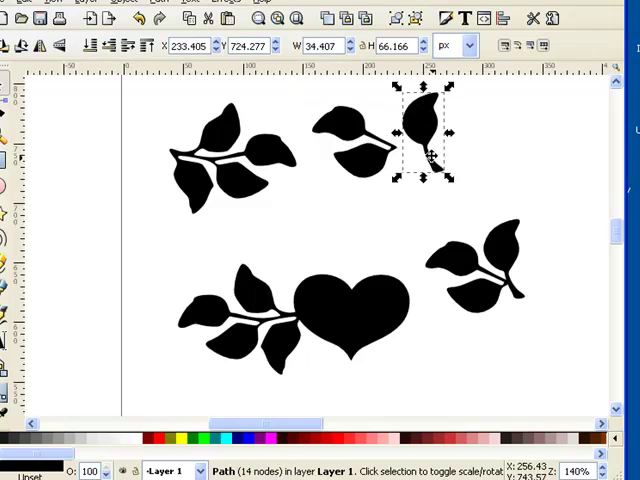
pyautogui.moveTo(552, 312)
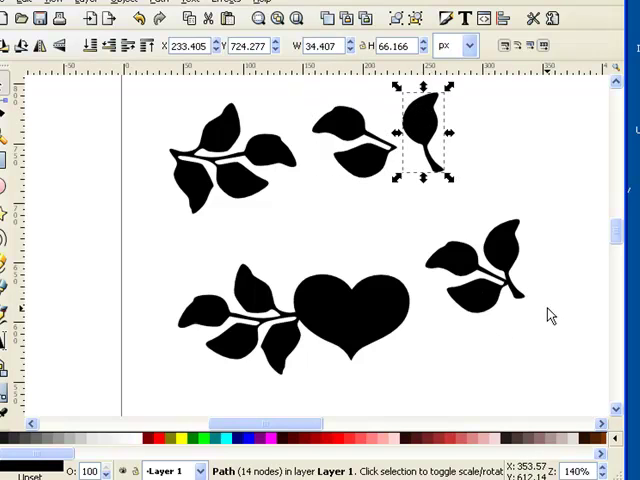
pyautogui.click(548, 316)
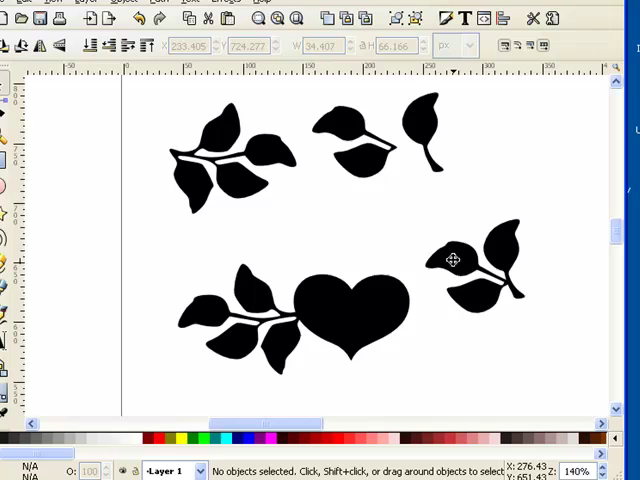
pyautogui.moveTo(410, 210); pyautogui.dragTo(562, 356)
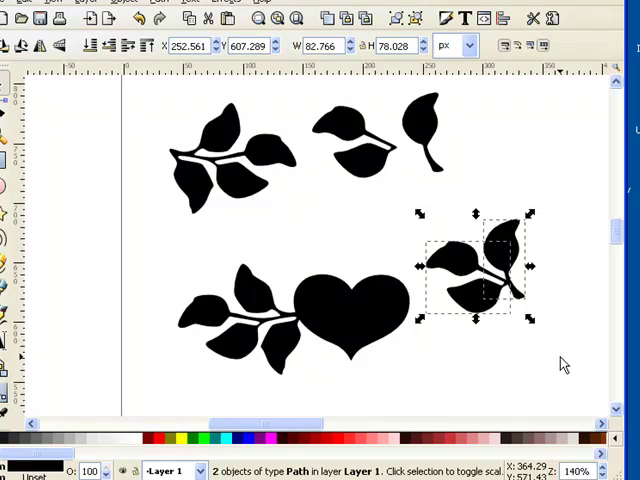
pyautogui.moveTo(540, 362)
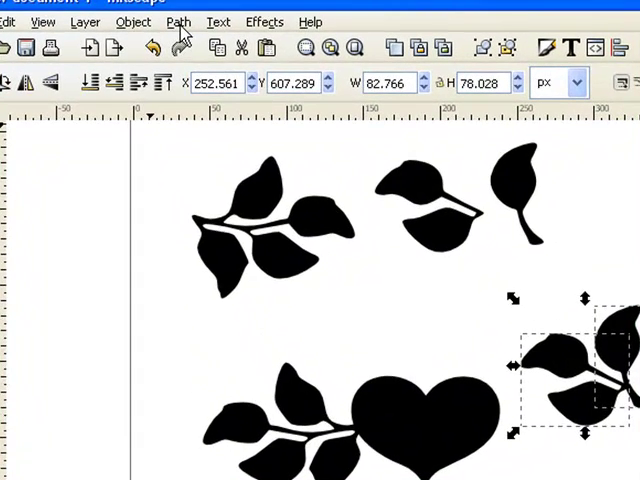
pyautogui.click(178, 20)
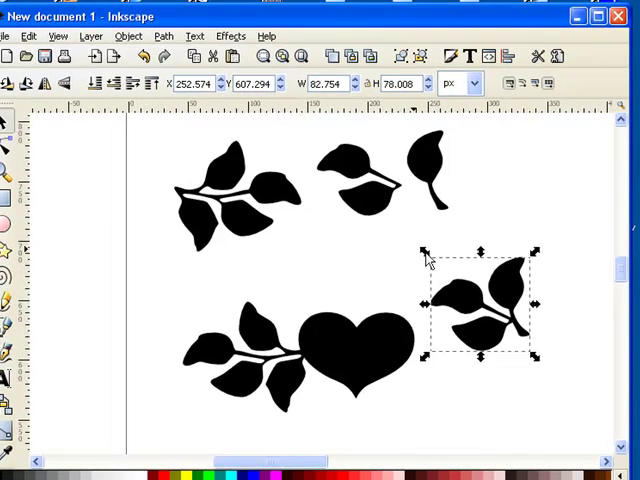
# Move the mirrored cluster snugly against the heart's right side and deselect
pyautogui.moveTo(478, 310); pyautogui.dragTo(478, 336)
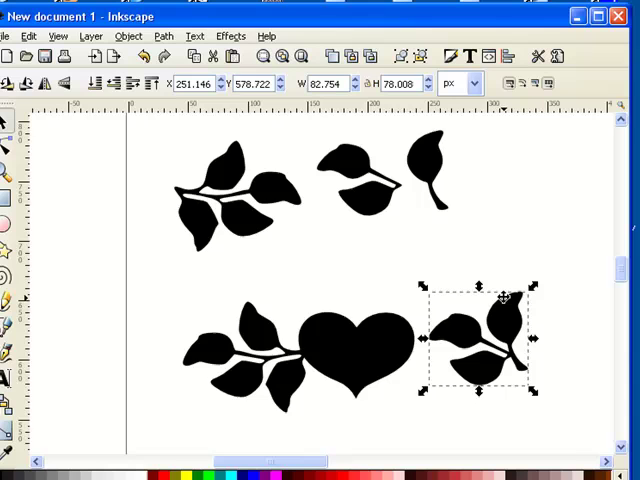
pyautogui.moveTo(492, 318)
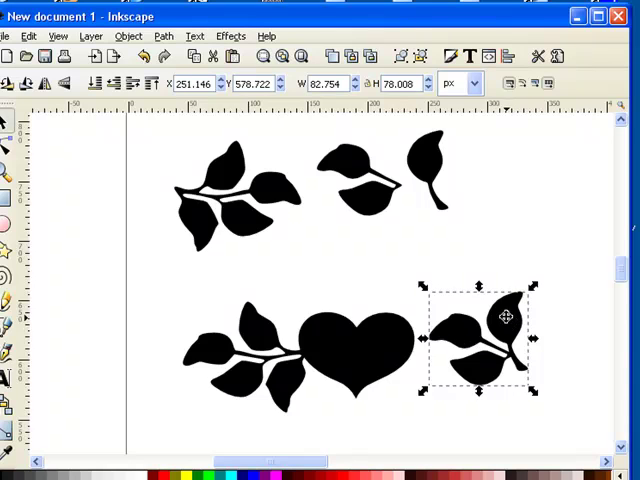
pyautogui.moveTo(530, 356)
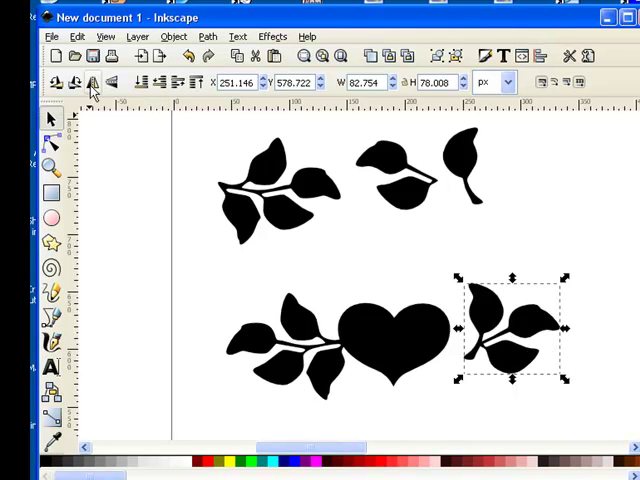
pyautogui.click(510, 330)
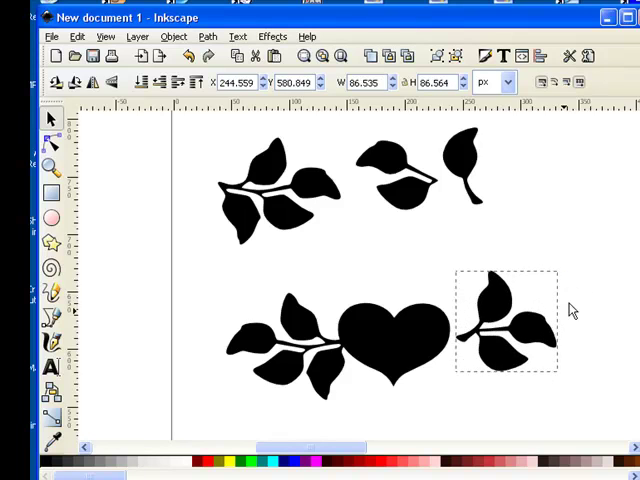
pyautogui.click(504, 320)
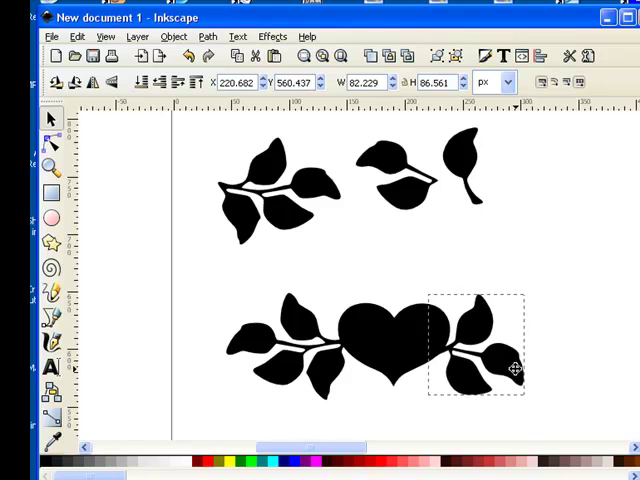
pyautogui.click(516, 170)
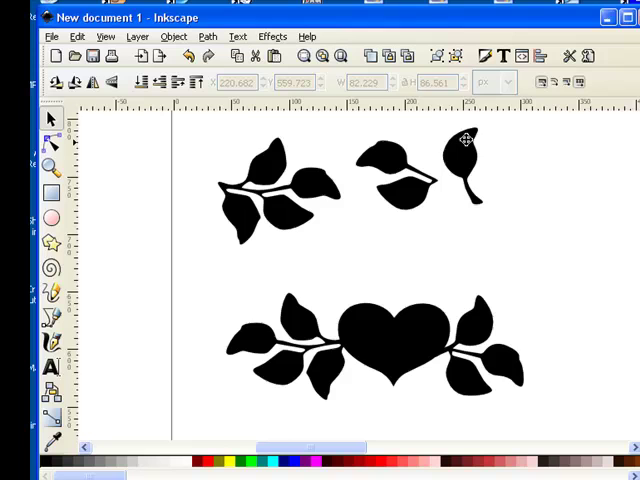
# Bring a spare leaf down by the right cluster and place a rotated copy beside it
pyautogui.moveTo(462, 170); pyautogui.dragTo(556, 350)
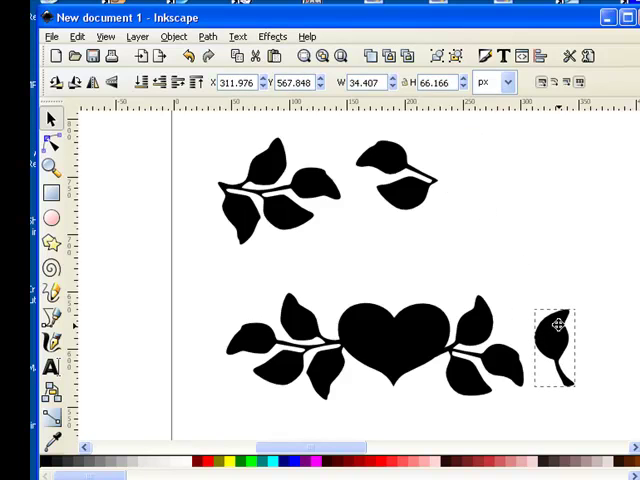
pyautogui.click(554, 348)
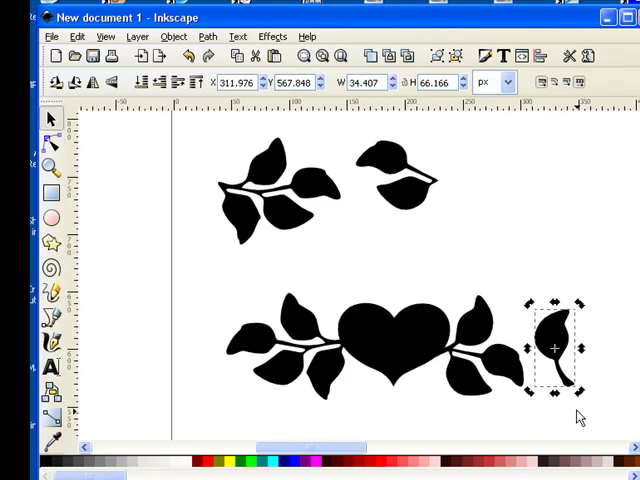
pyautogui.rightClick(556, 348)
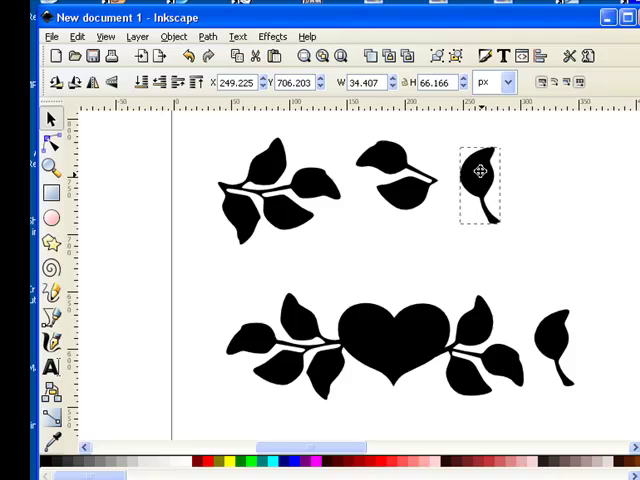
pyautogui.moveTo(480, 184); pyautogui.dragTo(556, 340)
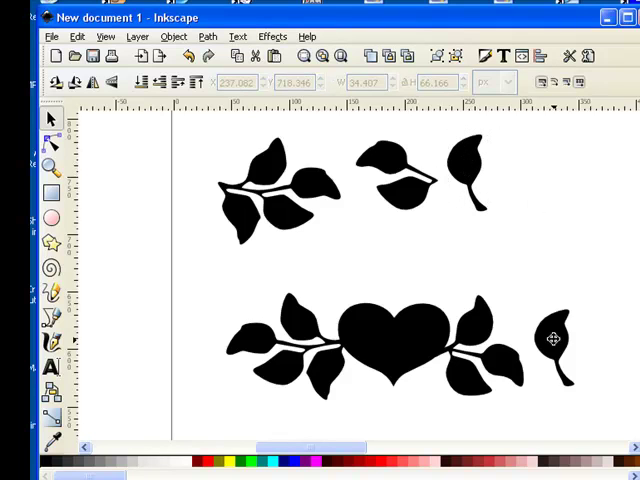
pyautogui.click(552, 338)
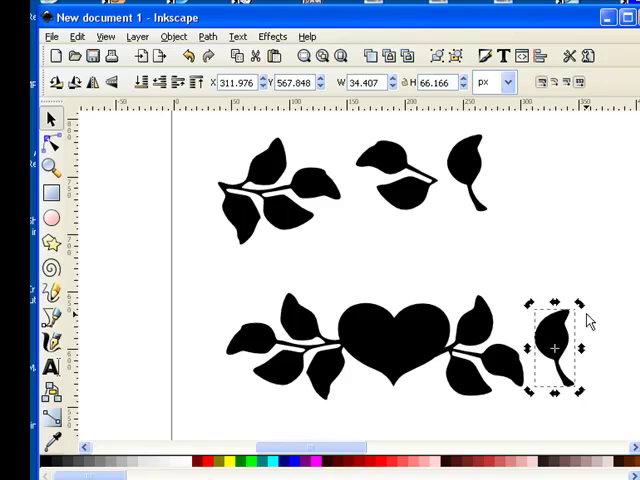
pyautogui.moveTo(588, 388)
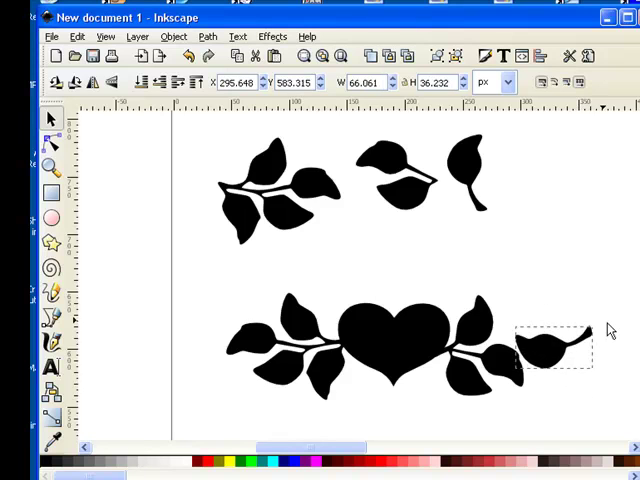
# Fit the small turned leaf onto the tip of the right-hand stem
pyautogui.click(550, 348)
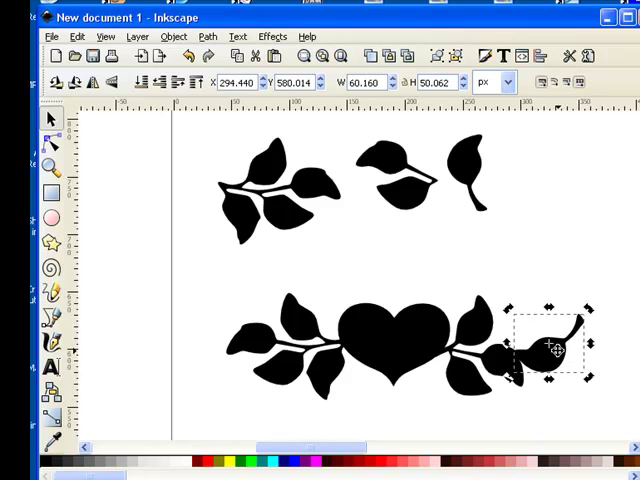
pyautogui.moveTo(552, 348); pyautogui.dragTo(540, 348)
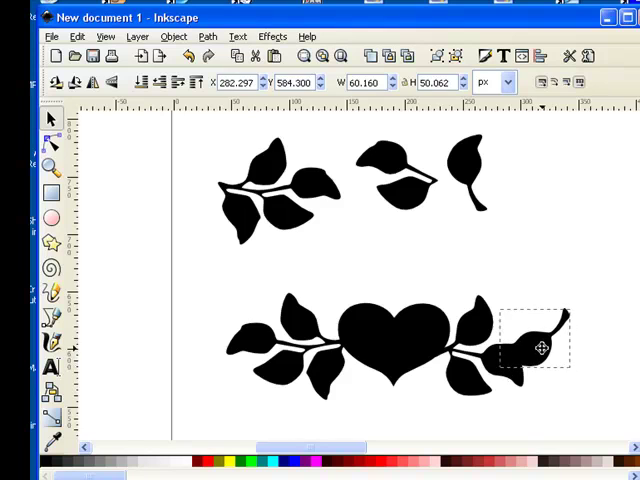
pyautogui.moveTo(540, 348); pyautogui.dragTo(536, 352)
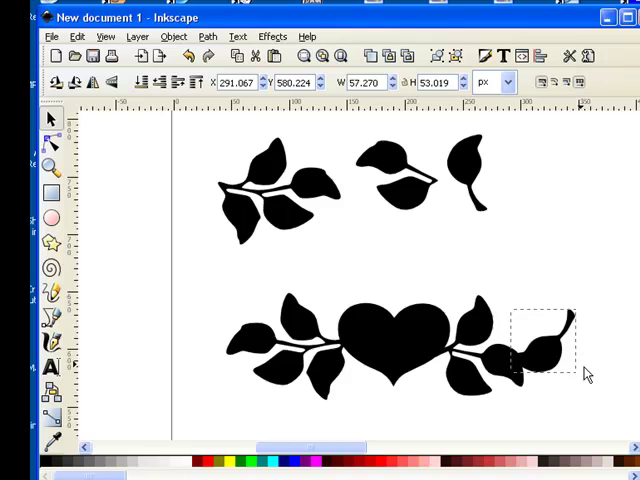
pyautogui.click(540, 344)
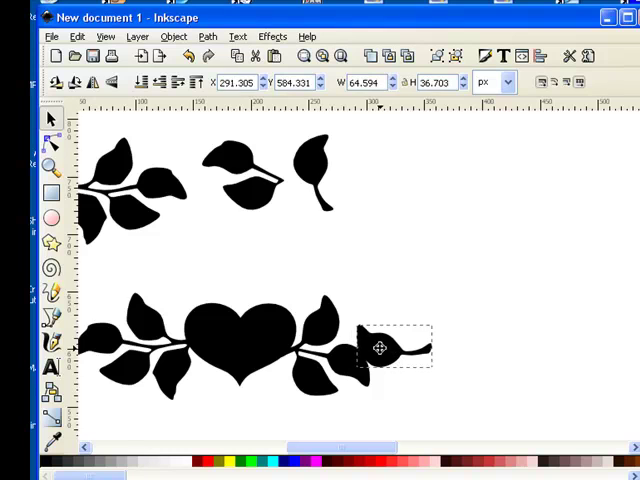
# Copy the central heart and paste a second heart beyond the right leaf cluster
pyautogui.click(396, 348)
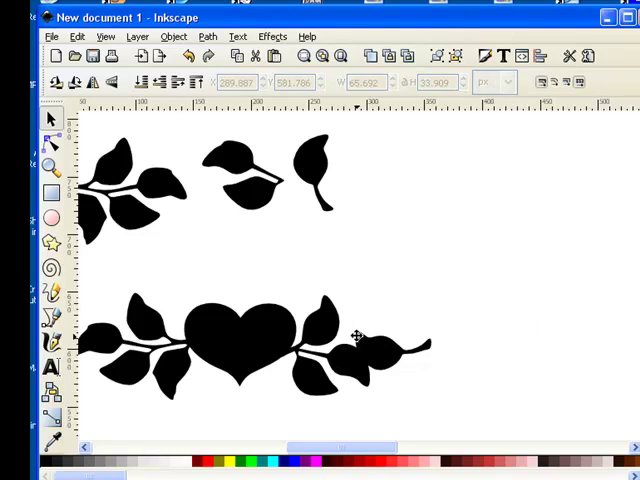
pyautogui.click(244, 336)
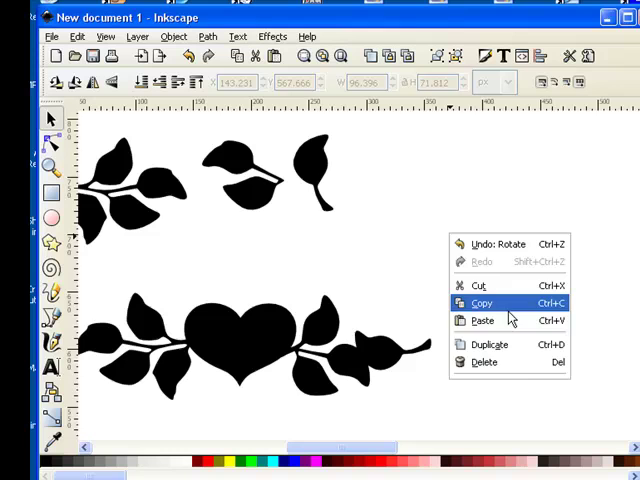
pyautogui.click(482, 320)
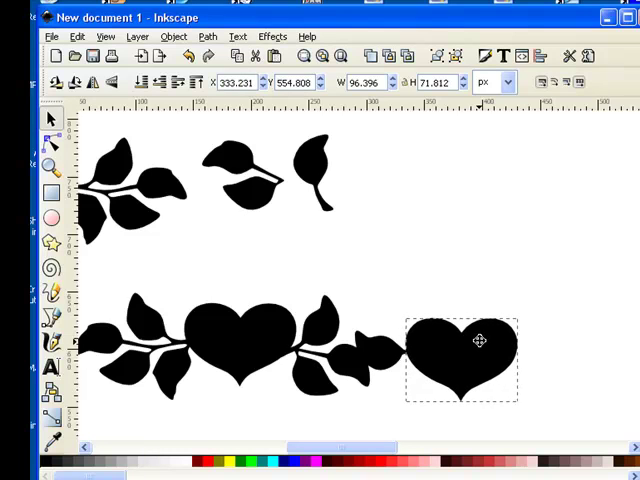
pyautogui.click(460, 360)
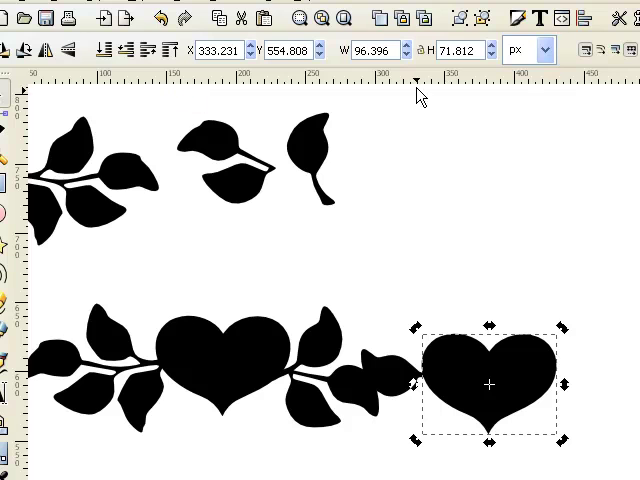
pyautogui.moveTo(422, 88)
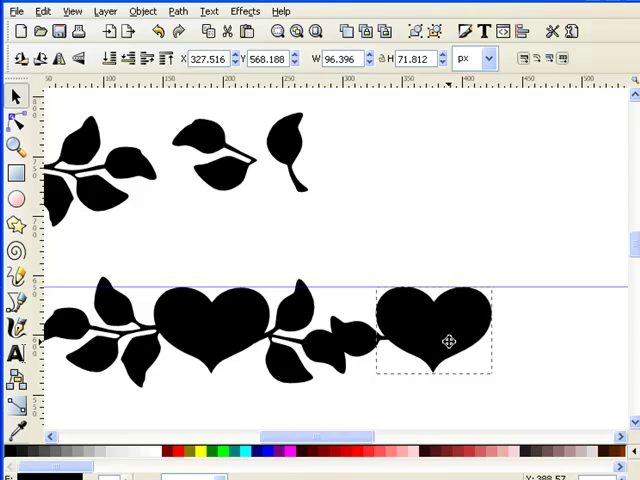
# Fit the small end leaf between the right stem and the second heart, then deselect
pyautogui.click(404, 238)
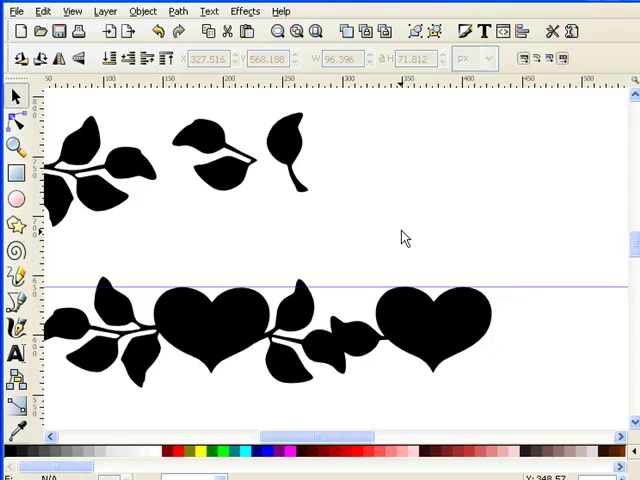
pyautogui.moveTo(390, 344)
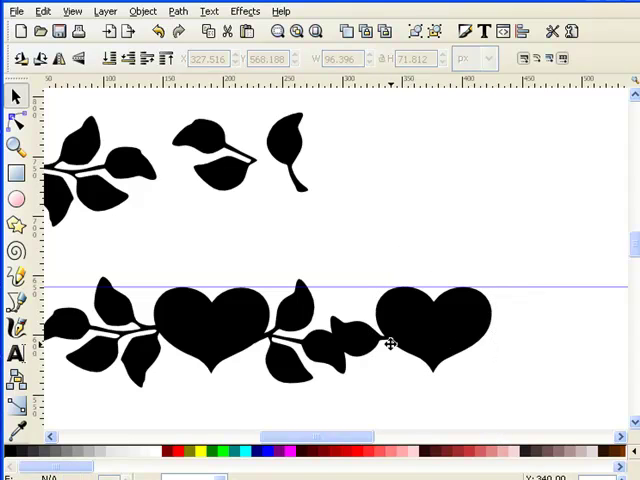
pyautogui.click(356, 340)
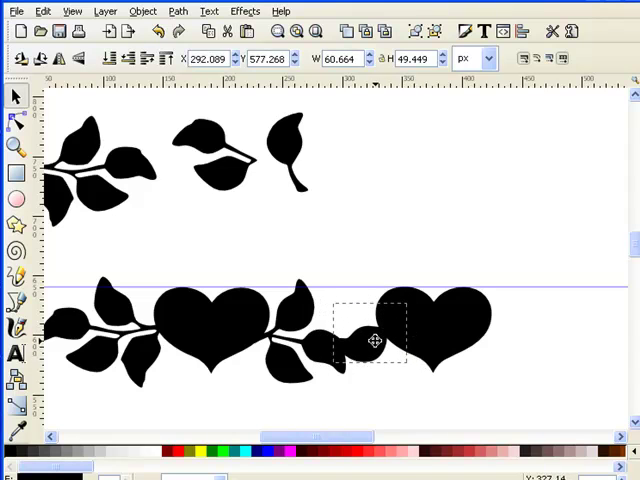
pyautogui.moveTo(372, 340); pyautogui.dragTo(378, 352)
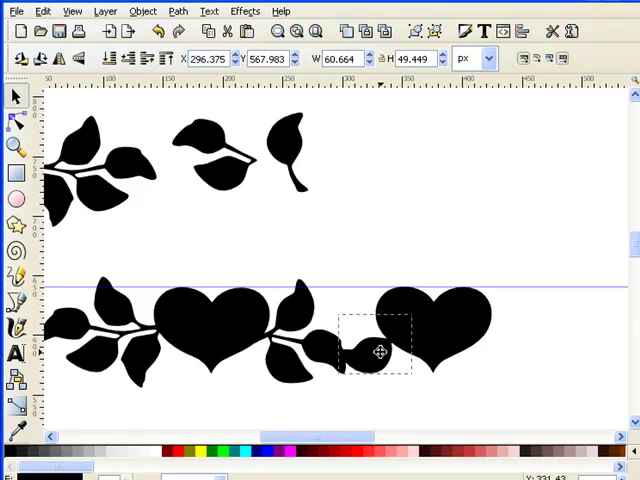
pyautogui.moveTo(378, 352); pyautogui.dragTo(364, 336)
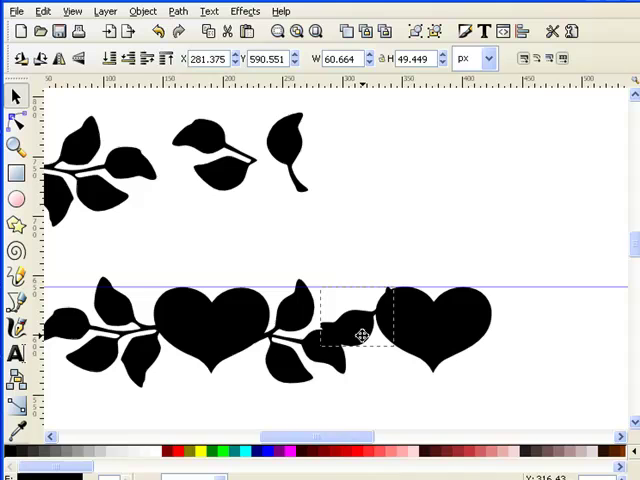
pyautogui.moveTo(360, 336); pyautogui.dragTo(358, 344)
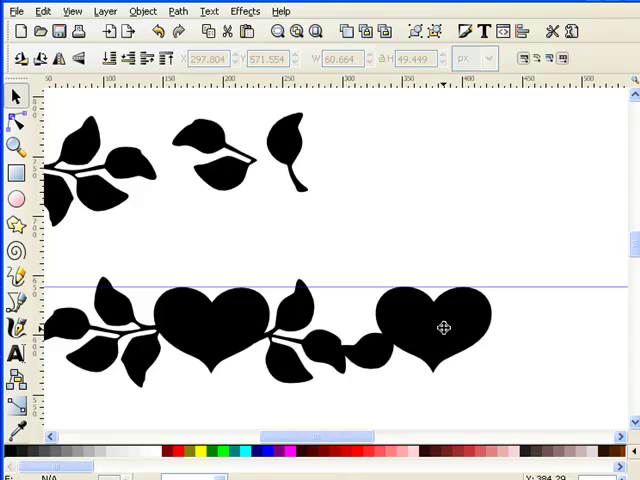
pyautogui.click(444, 328)
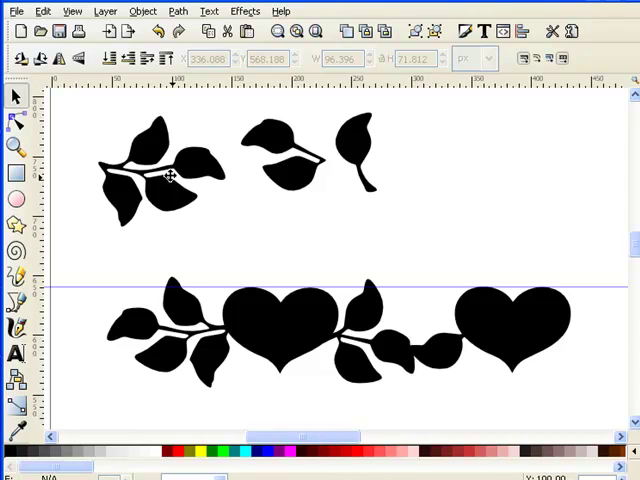
pyautogui.moveTo(168, 176)
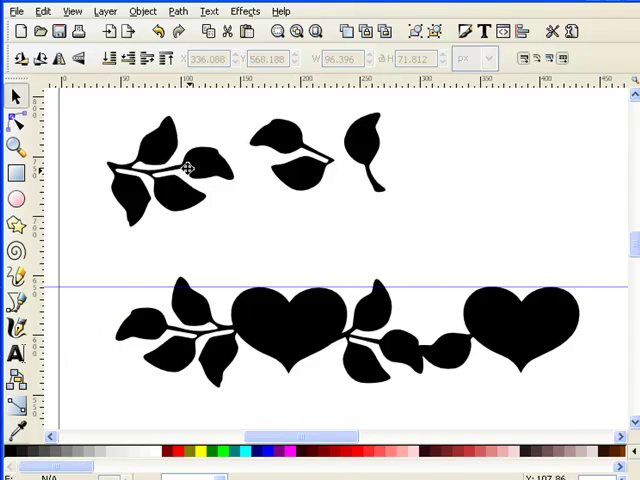
# Drag another leaf cluster next to the second heart and adjust its position
pyautogui.moveTo(176, 168); pyautogui.dragTo(540, 256)
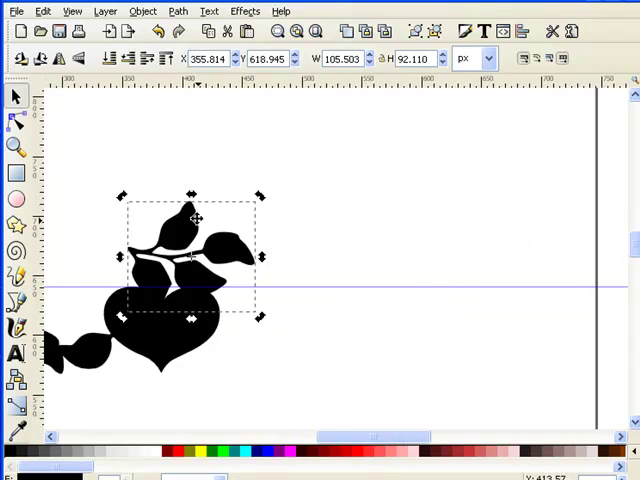
pyautogui.moveTo(196, 258); pyautogui.dragTo(278, 332)
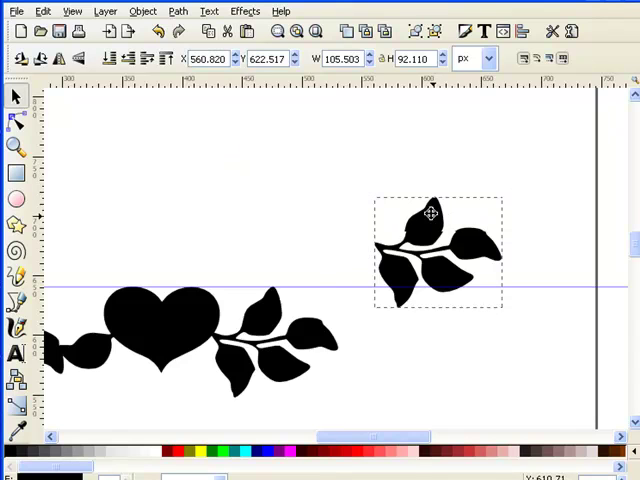
pyautogui.moveTo(438, 250); pyautogui.dragTo(140, 136)
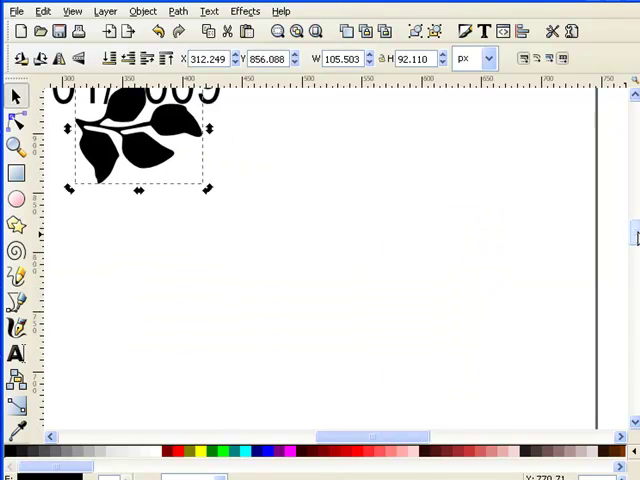
pyautogui.moveTo(140, 136); pyautogui.dragTo(270, 240)
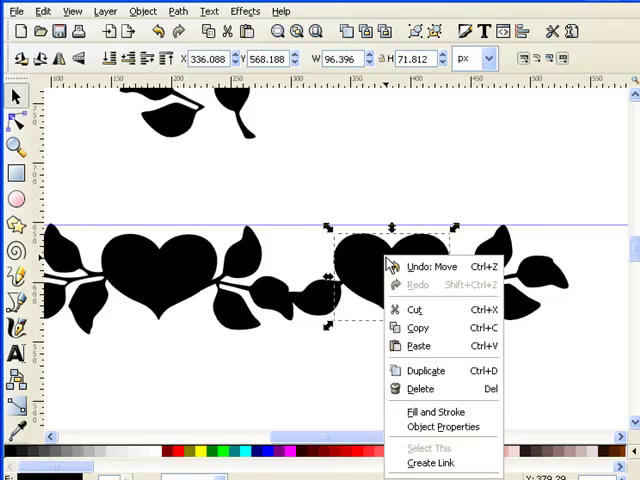
pyautogui.moveTo(418, 328)
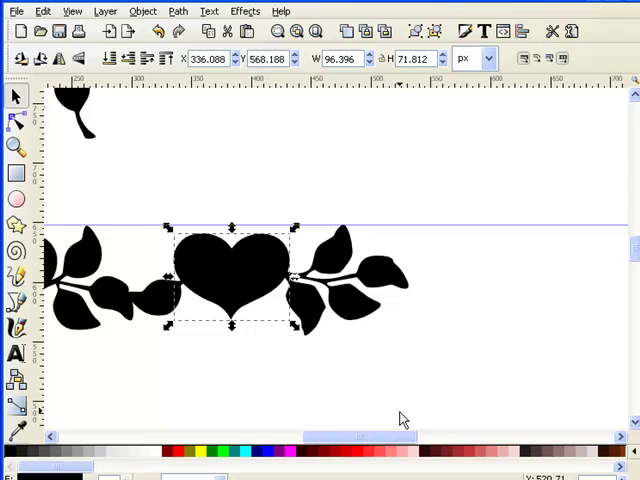
# Move the duplicated black heart to the right end of the border row
pyautogui.moveTo(230, 278); pyautogui.dragTo(492, 378)
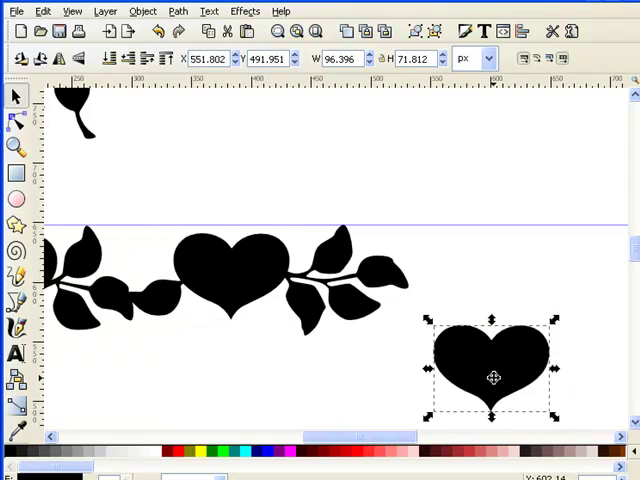
pyautogui.moveTo(490, 376); pyautogui.dragTo(456, 304)
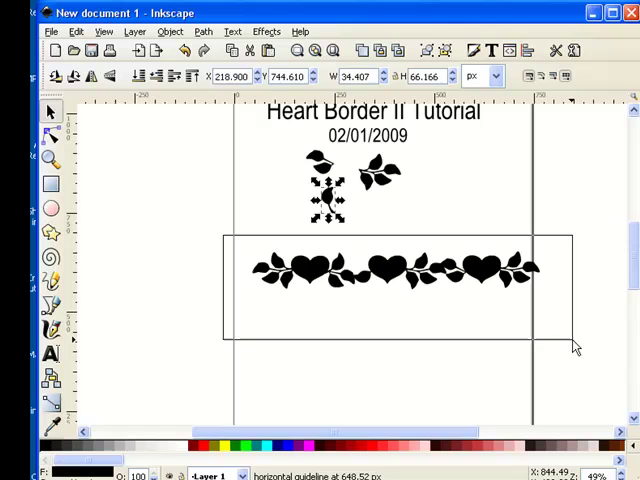
# Union all nine heart and leaf pieces into one welded border path and reselect it
pyautogui.click(396, 270)
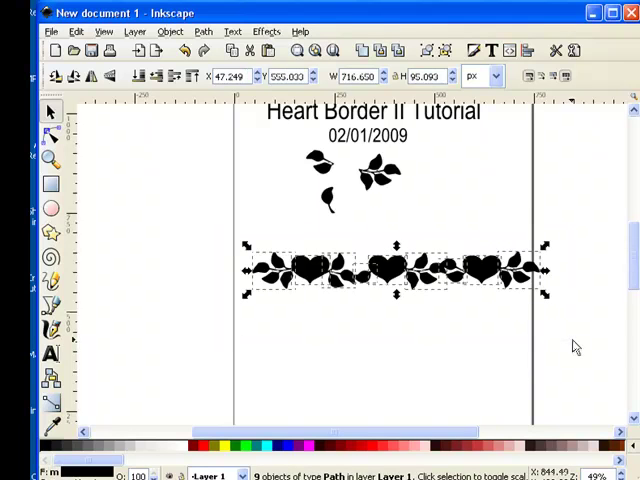
pyautogui.moveTo(144, 300)
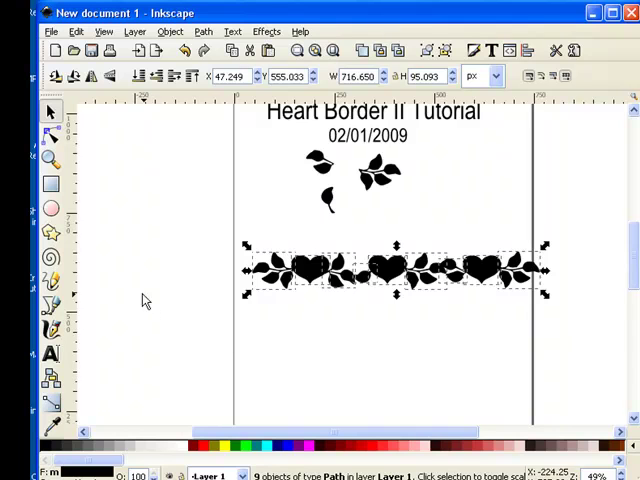
pyautogui.click(204, 32)
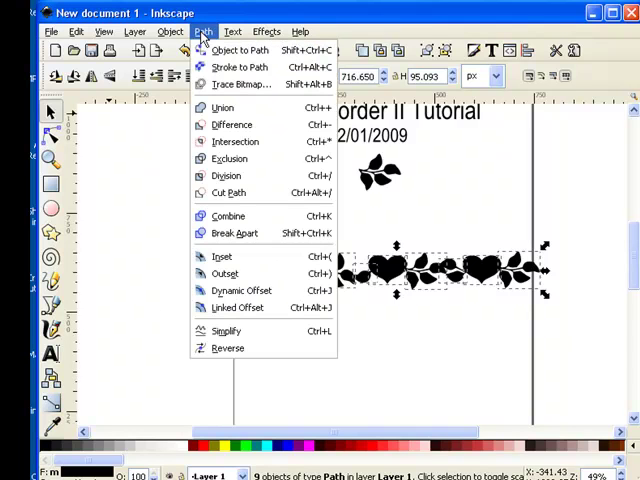
pyautogui.click(222, 108)
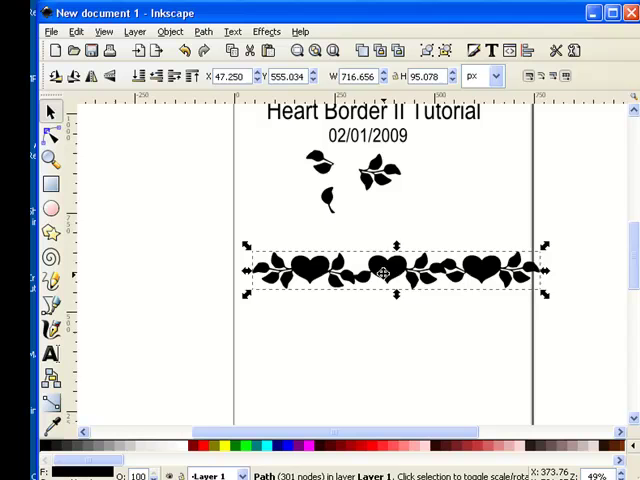
pyautogui.moveTo(390, 270); pyautogui.dragTo(368, 268)
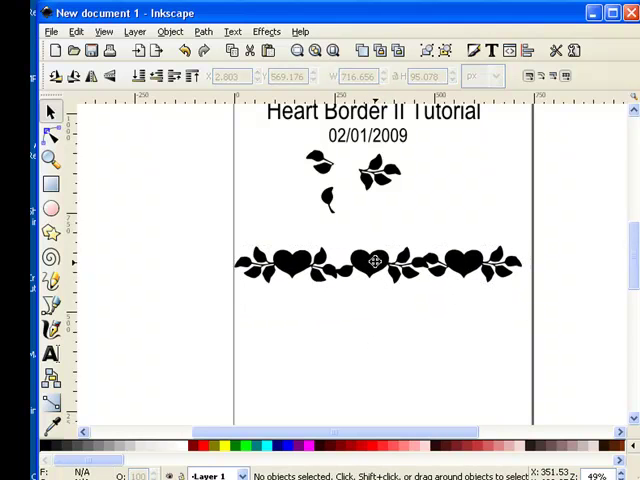
pyautogui.click(376, 264)
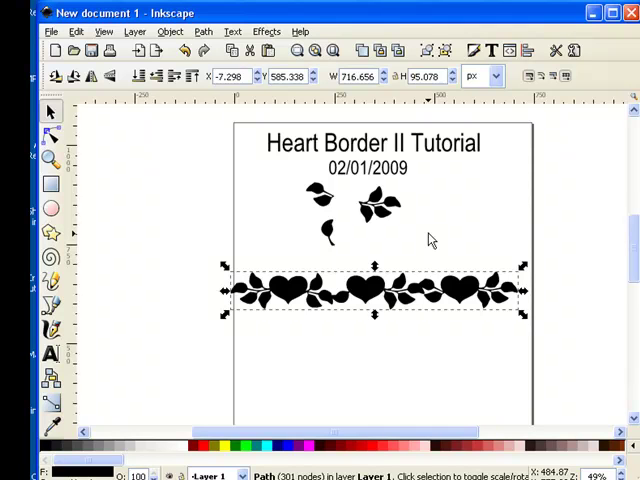
pyautogui.moveTo(458, 232)
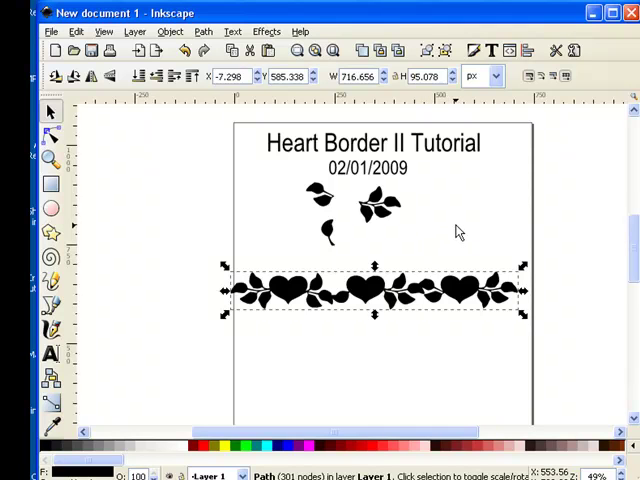
pyautogui.moveTo(460, 230)
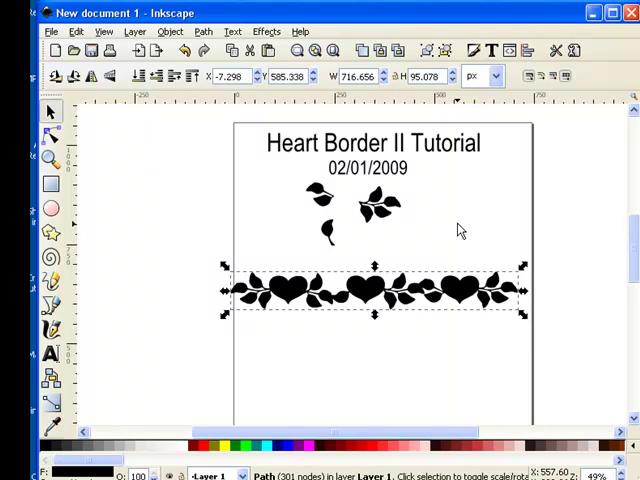